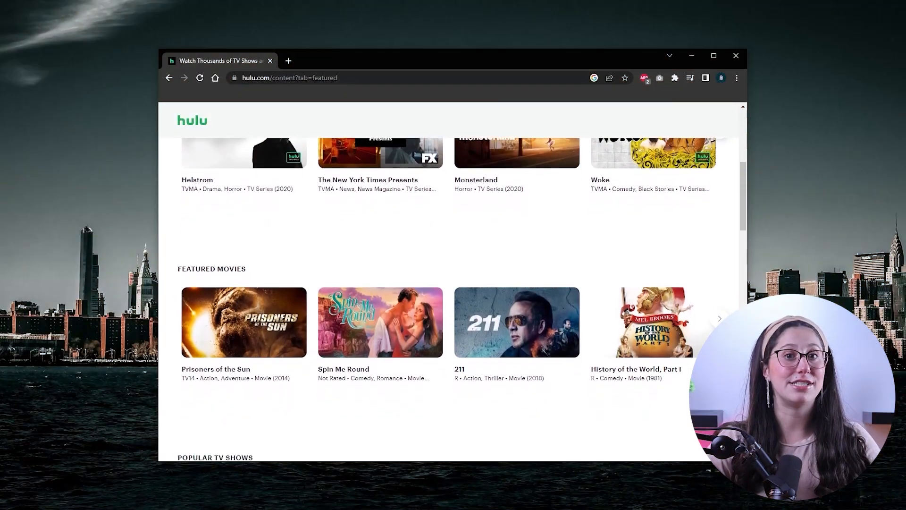
- Scroll Hulu down to the Featured Movies and Popular TV Shows rows, then bring up ExpressVPN
{"action": "scroll", "scroll_direction": "down", "scroll_amount": 3}
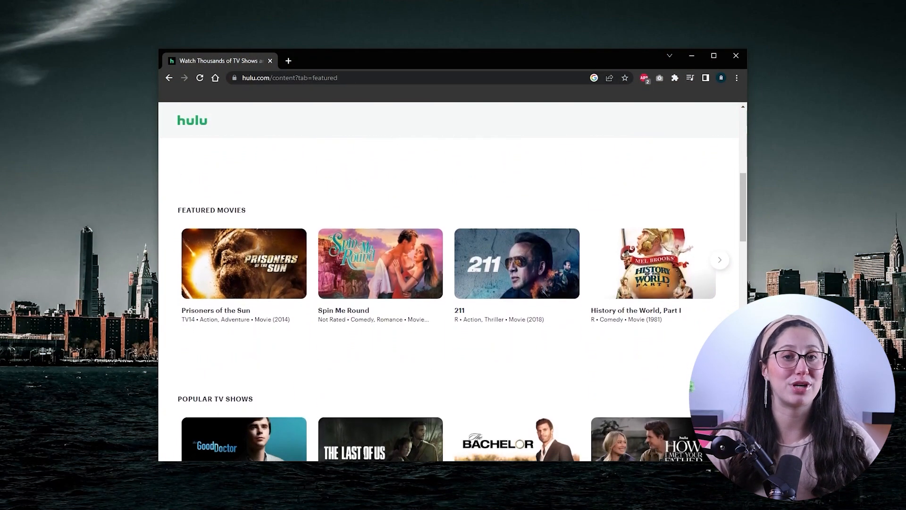
{"action": "left_click", "coordinate": [51, 61]}
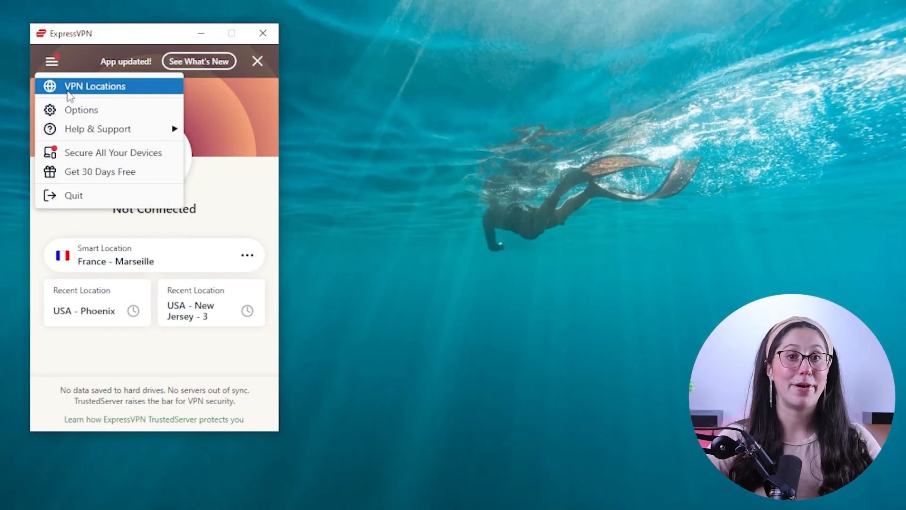
- Open ExpressVPN's VPN Locations list and search it for 'us'
{"action": "left_click", "coordinate": [94, 86]}
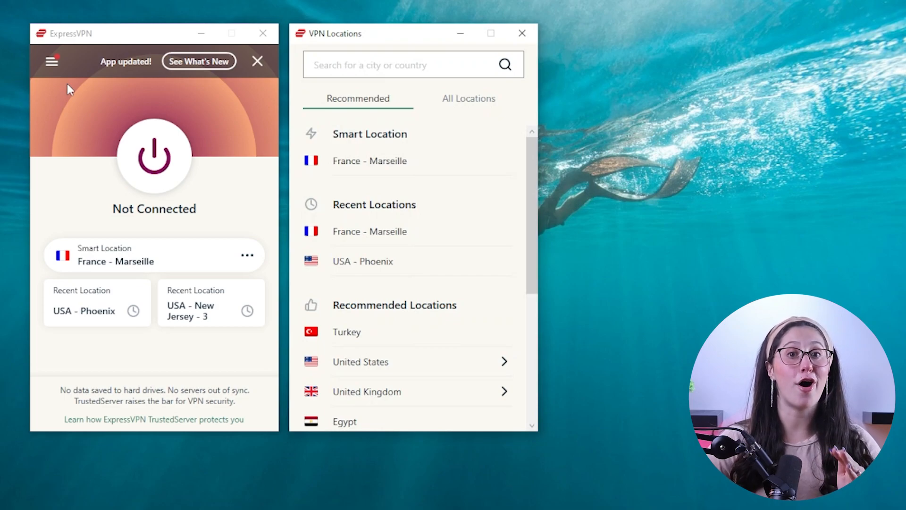
{"action": "type", "text": "u"}
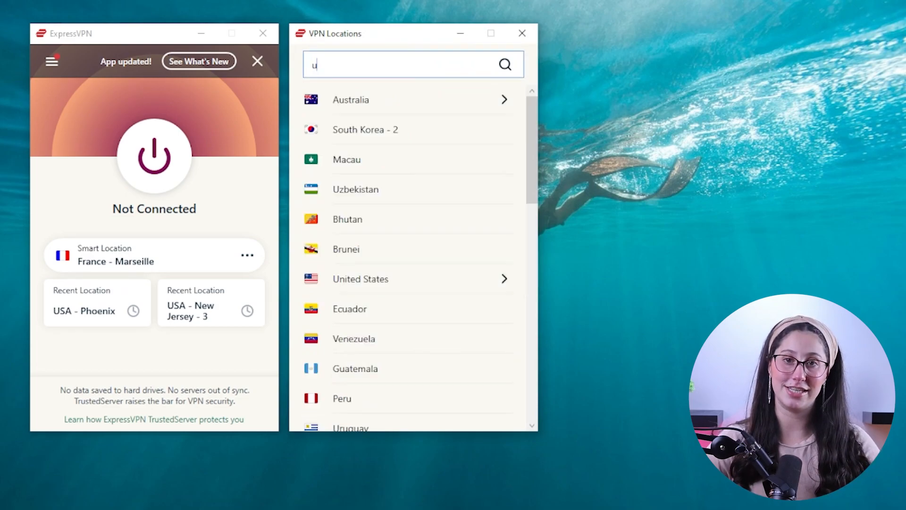
{"action": "type", "text": "s"}
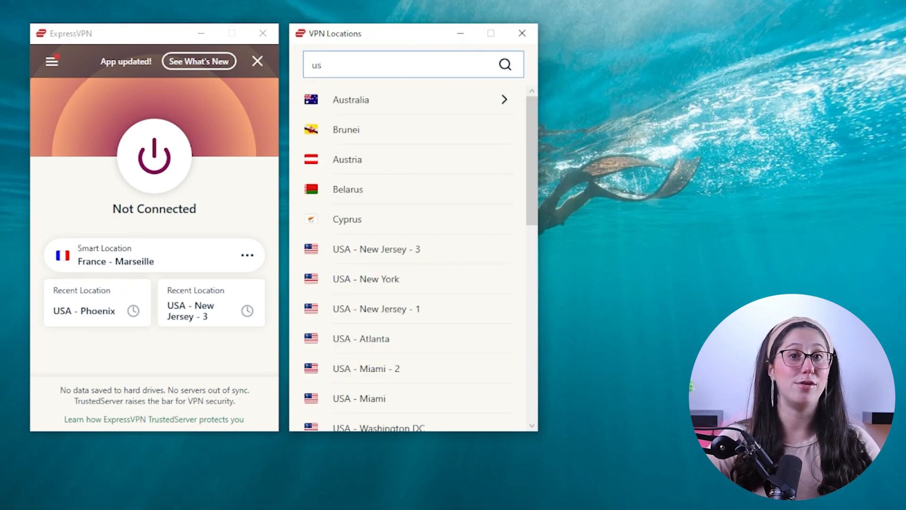
{"action": "left_click", "coordinate": [376, 249]}
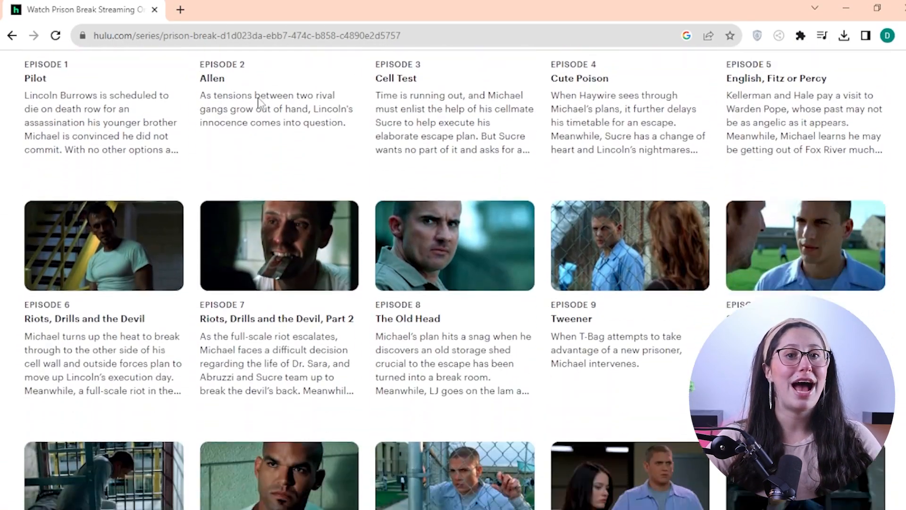
- Scroll through the Prison Break episode list on Hulu
{"action": "scroll", "scroll_direction": "down", "scroll_amount": 3}
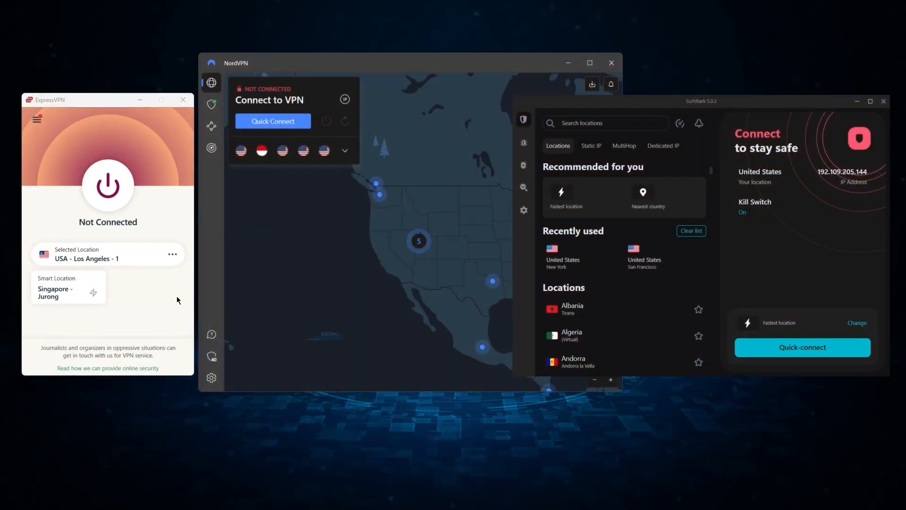
- Open ExpressVPN's options menu, NordVPN's Split tunneling settings and Surfshark's Settings overview
{"action": "left_click", "coordinate": [36, 119]}
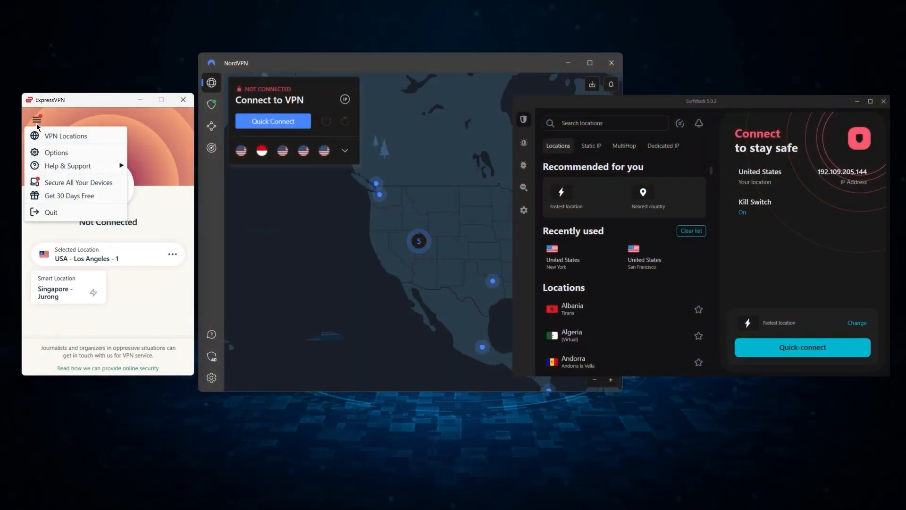
{"action": "left_click", "coordinate": [55, 152]}
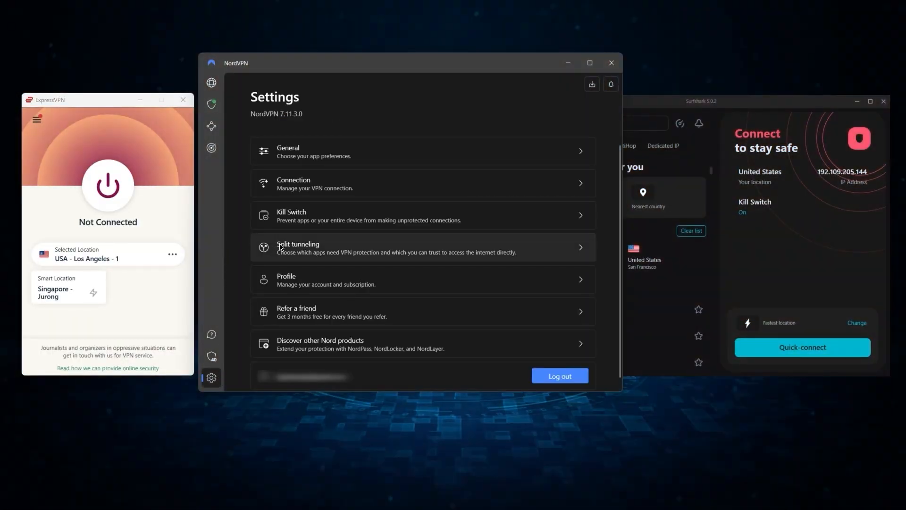
{"action": "left_click", "coordinate": [394, 247]}
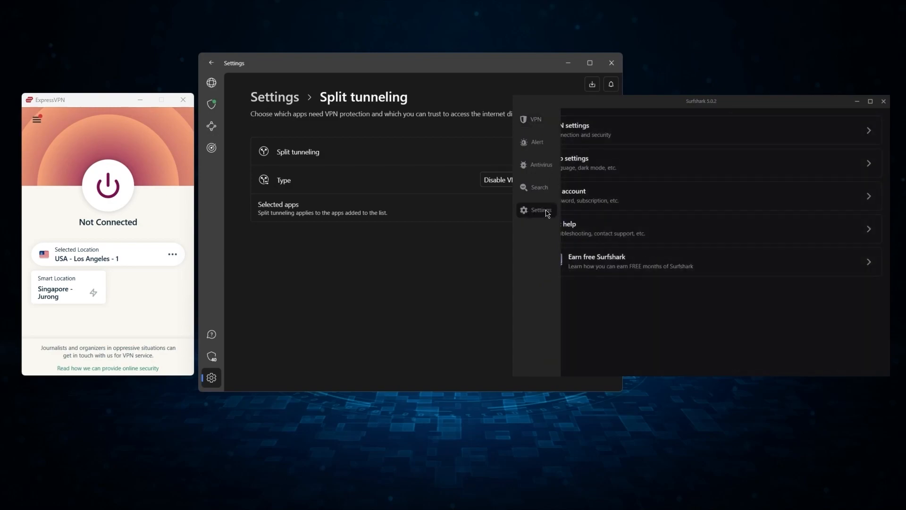
{"action": "left_click", "coordinate": [537, 126]}
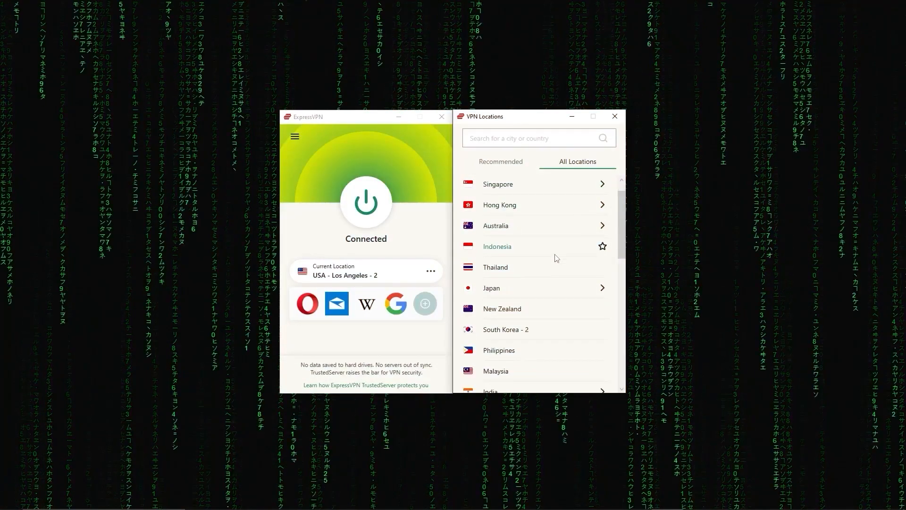
{"action": "scroll", "scroll_direction": "down", "scroll_amount": 3}
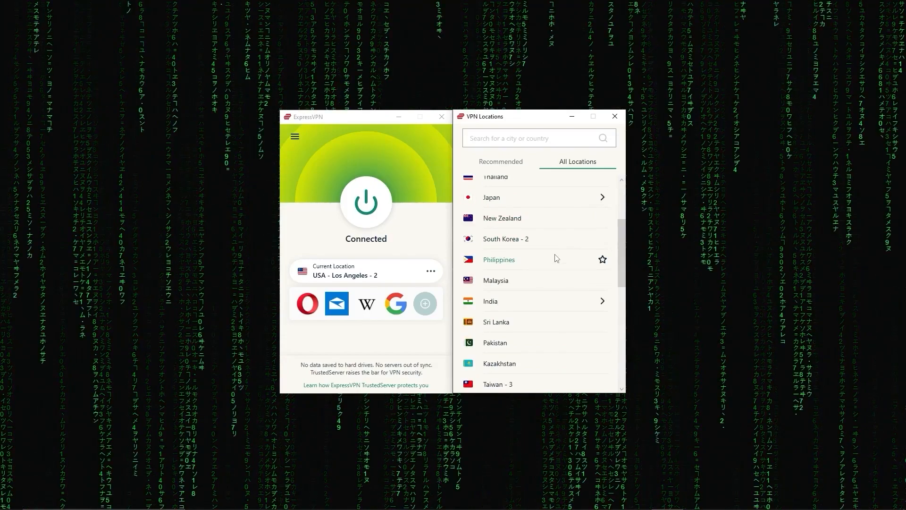
{"action": "scroll", "scroll_direction": "down", "scroll_amount": 3}
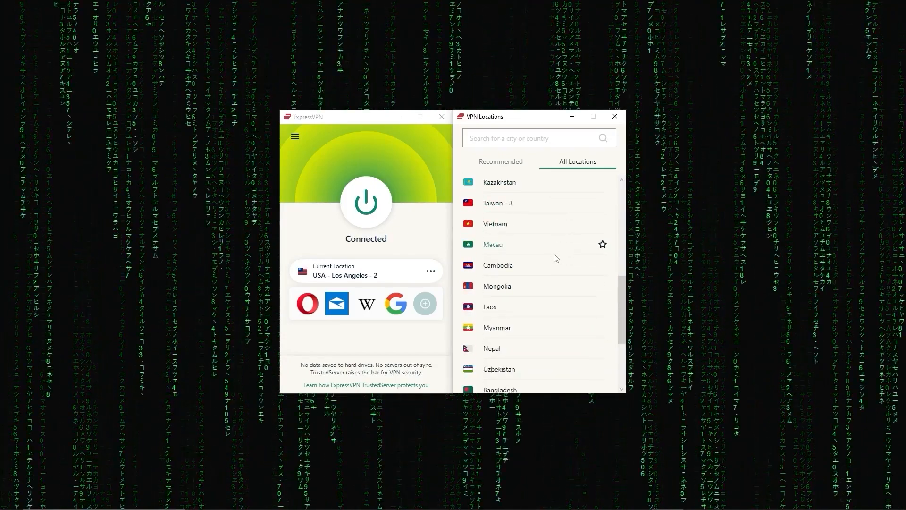
{"action": "scroll", "scroll_direction": "down", "scroll_amount": 3}
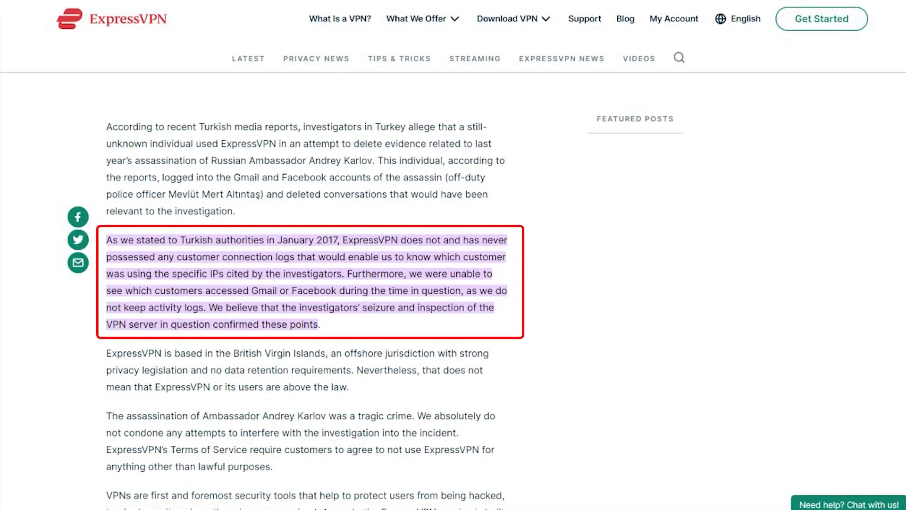
{"action": "scroll", "scroll_direction": "down", "scroll_amount": 3}
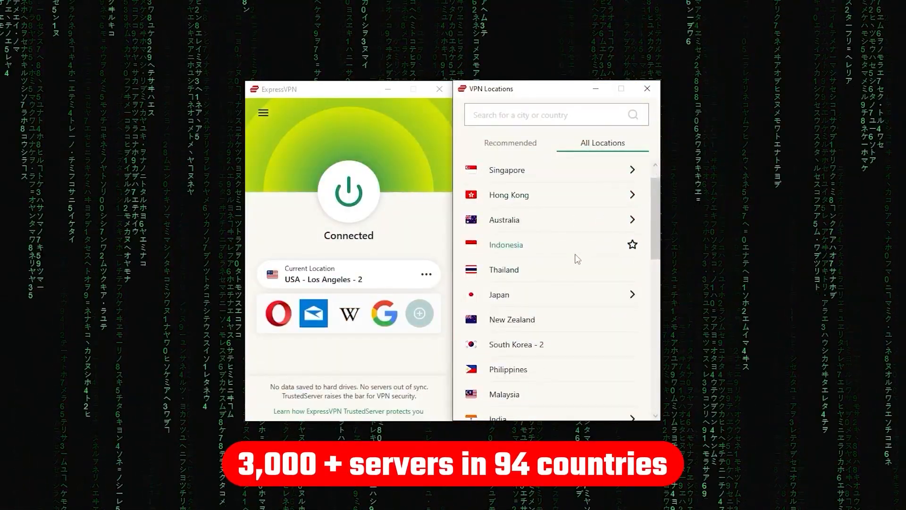
- Scroll the protocol options and select Automatic (recommended)
{"action": "scroll", "scroll_direction": "down", "scroll_amount": 3}
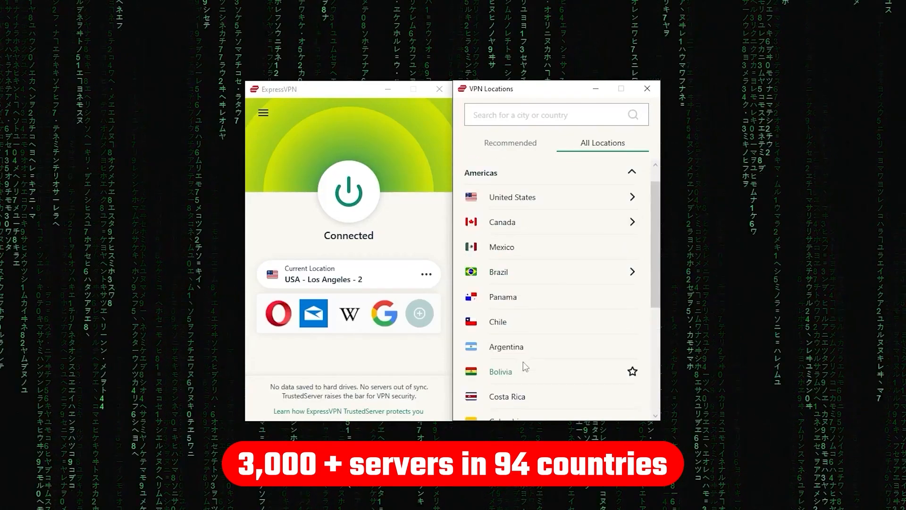
{"action": "scroll", "scroll_direction": "down", "scroll_amount": 3}
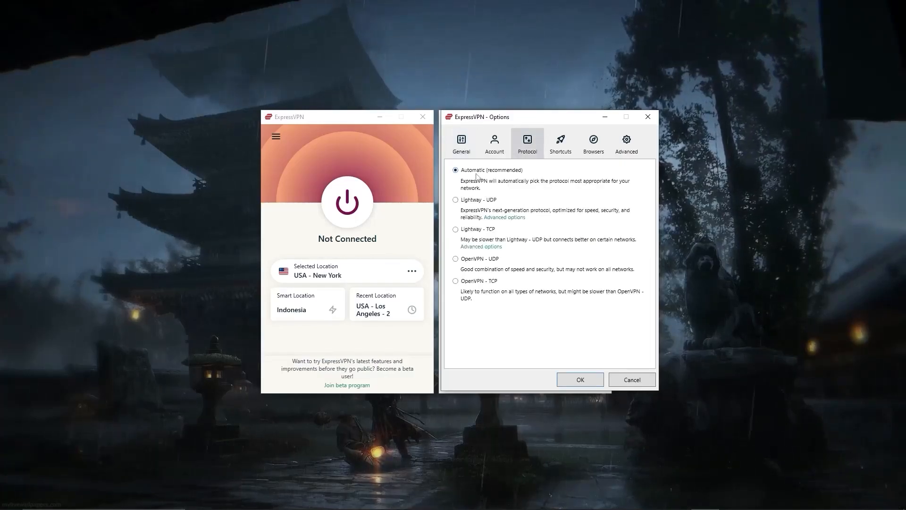
{"action": "left_click", "coordinate": [456, 229]}
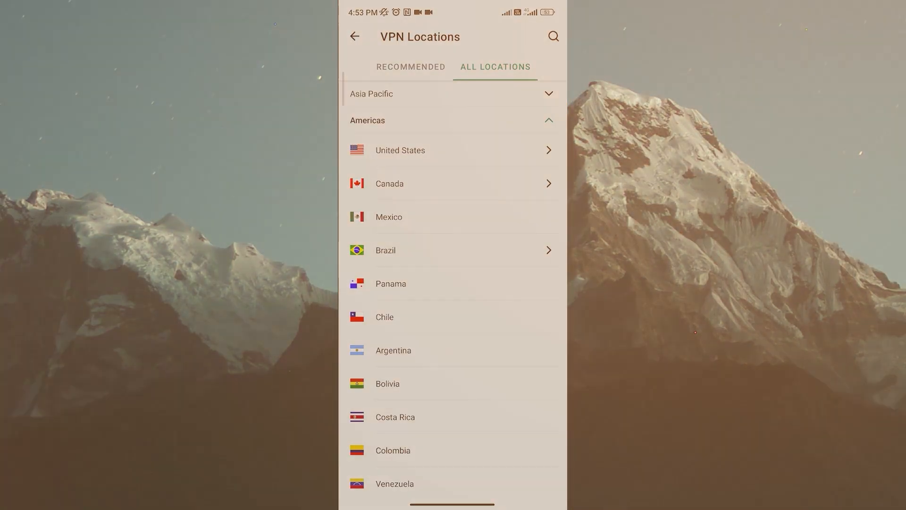
{"action": "scroll", "scroll_direction": "down", "scroll_amount": 3}
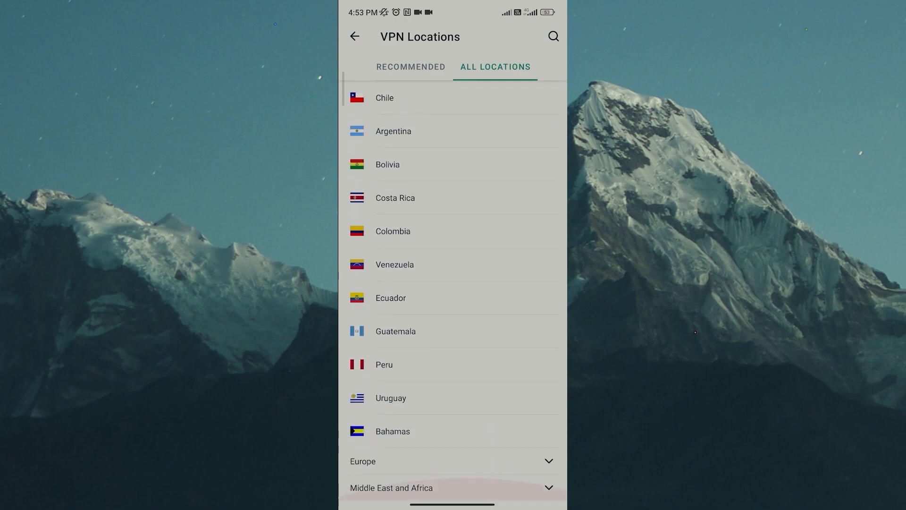
{"action": "scroll", "scroll_direction": "down", "scroll_amount": 3}
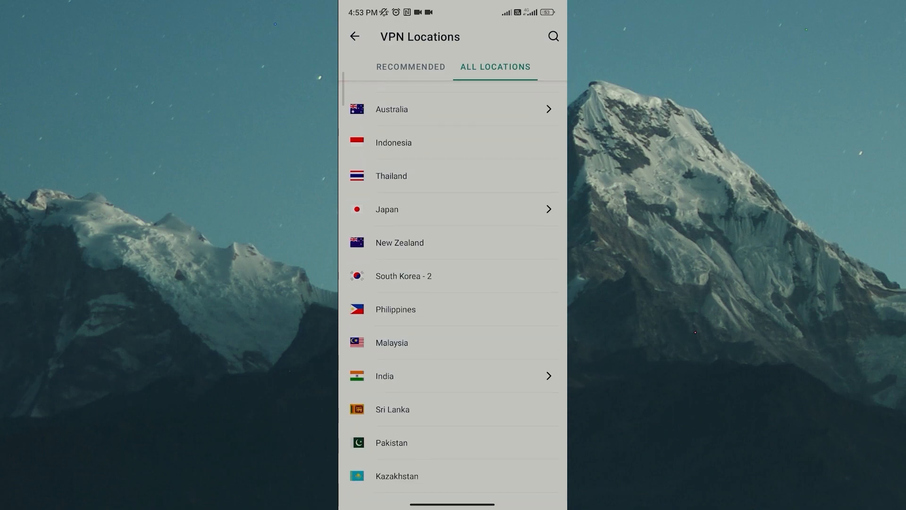
{"action": "scroll", "scroll_direction": "down", "scroll_amount": 3}
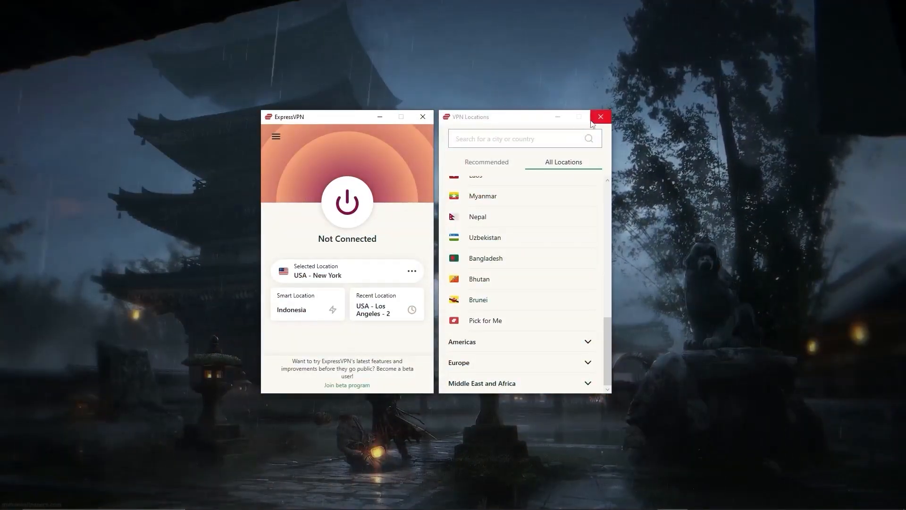
- Close the VPN Locations window and show ExpressVPN's Protocol tab
{"action": "left_click", "coordinate": [600, 117]}
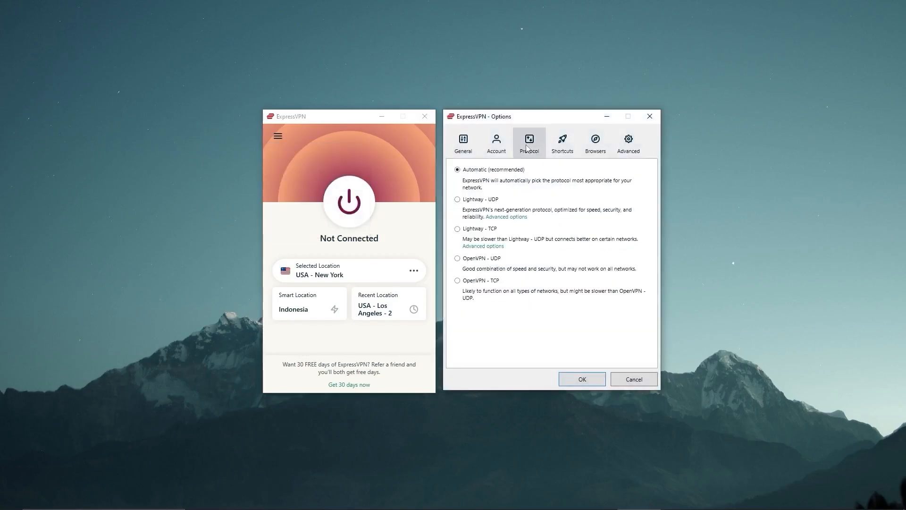
{"action": "left_click", "coordinate": [458, 198]}
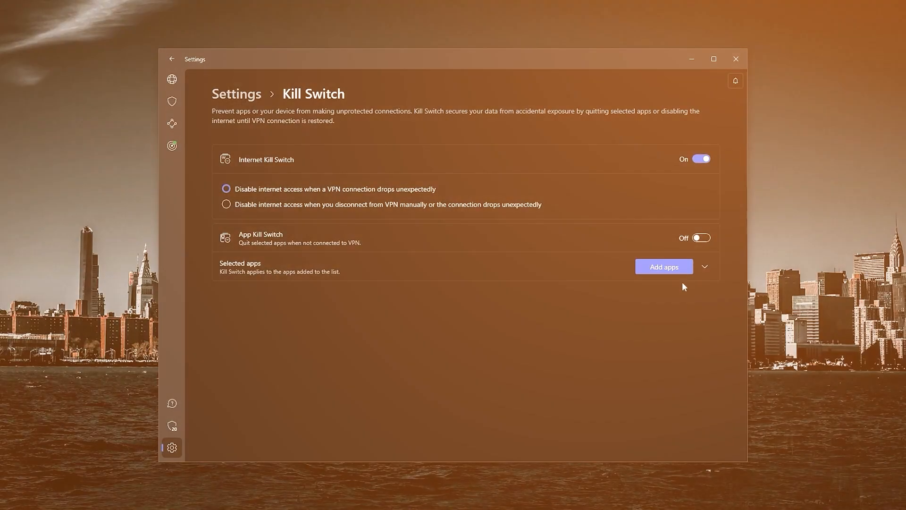
- Move from NordVPN's Kill Switch settings to the Threat Protection page
{"action": "left_click", "coordinate": [663, 266]}
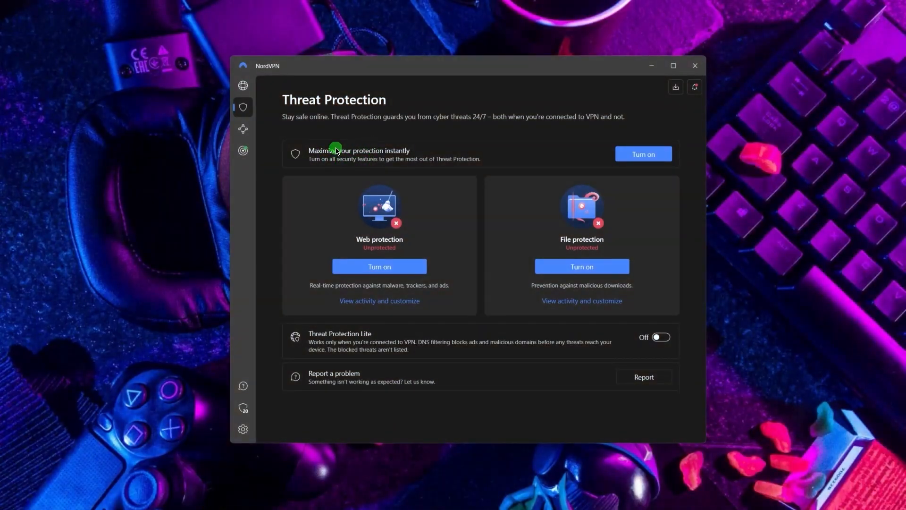
- Turn on all Threat Protection features so web protection shows as protected
{"action": "left_click", "coordinate": [642, 154]}
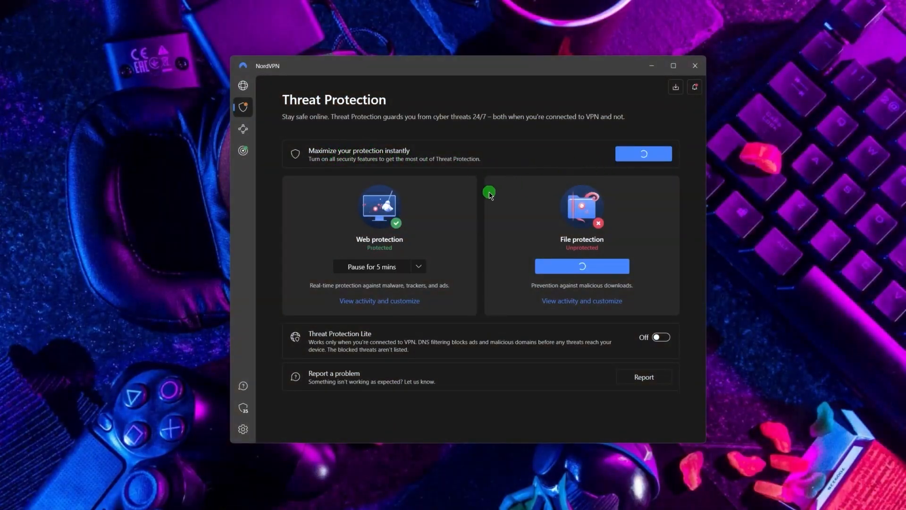
{"action": "left_click", "coordinate": [642, 153]}
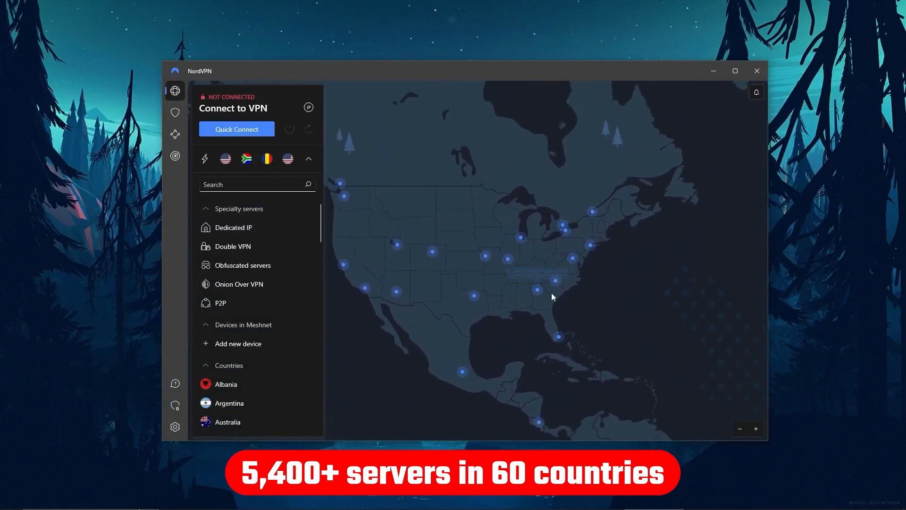
- Pan NordVPN's server map over Europe and Asia and scroll through the multiple-devices page
{"action": "left_click_drag", "start_coordinate": [552, 296], "coordinate": [402, 276]}
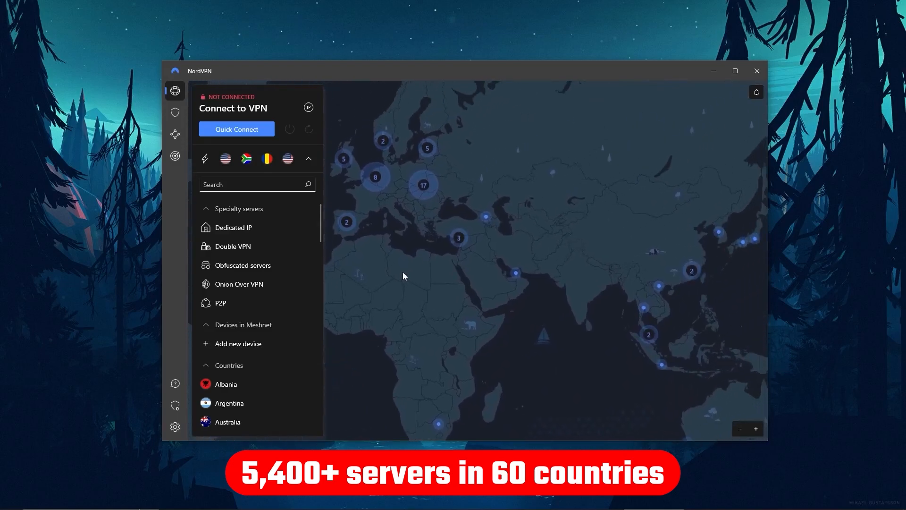
{"action": "scroll", "scroll_direction": "down", "scroll_amount": 3}
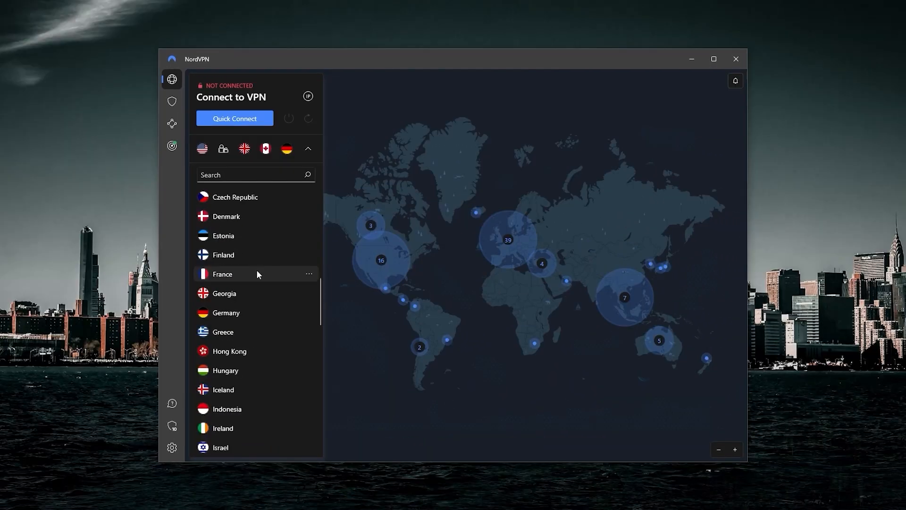
{"action": "scroll", "scroll_direction": "down", "scroll_amount": 3}
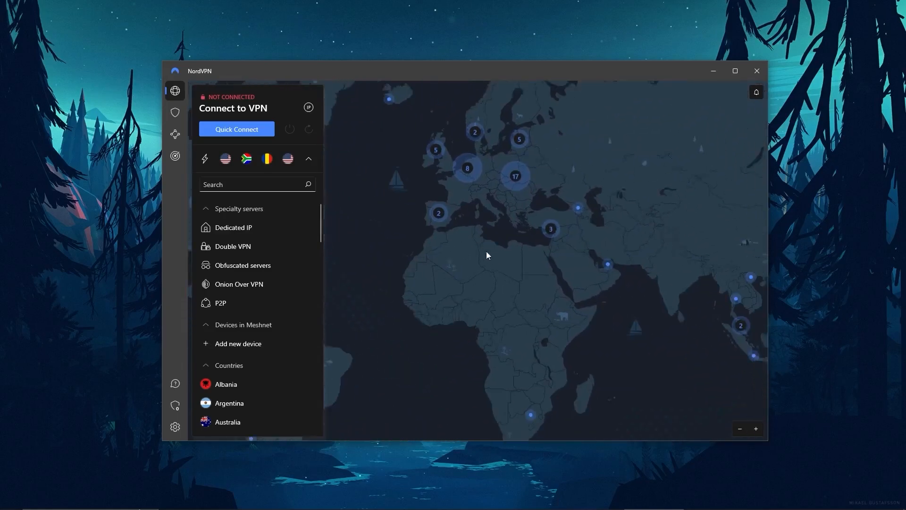
{"action": "left_click_drag", "start_coordinate": [487, 255], "coordinate": [415, 267]}
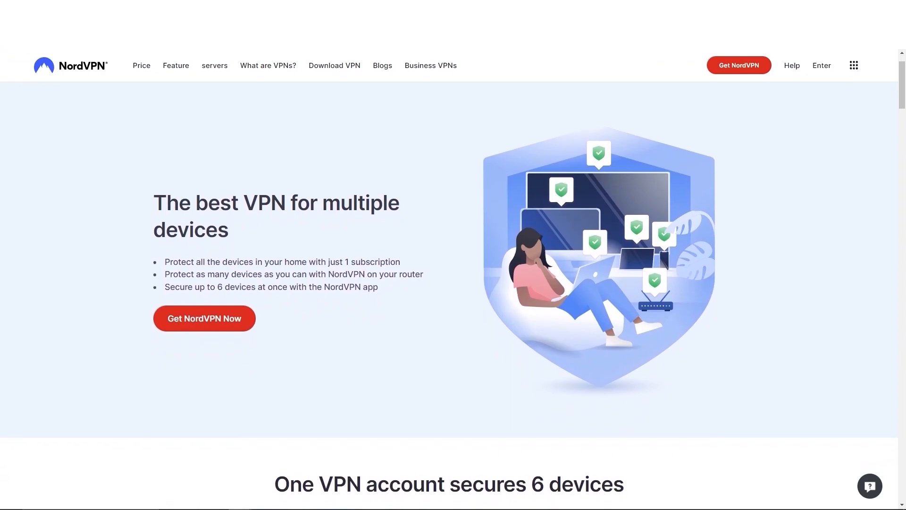
- Scroll the NordVPN website and the app's Countries list of server locations
{"action": "scroll", "scroll_direction": "down", "scroll_amount": 3}
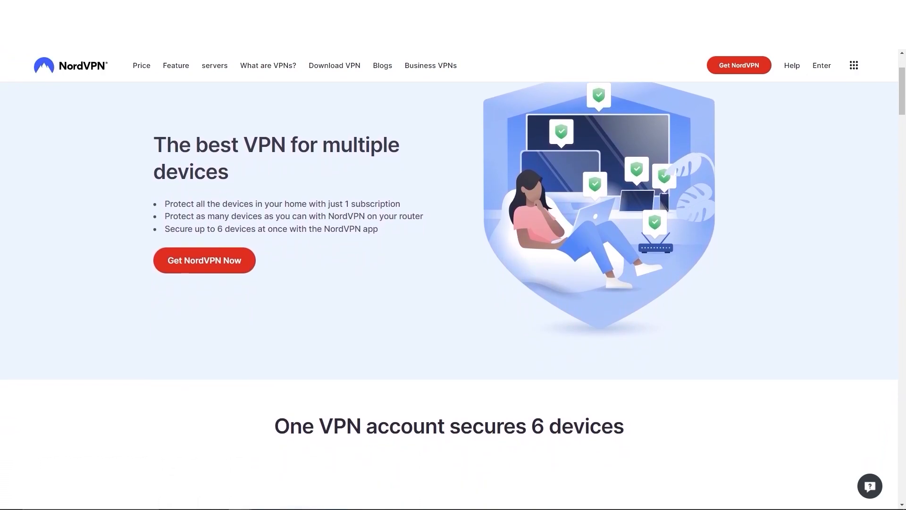
{"action": "scroll", "scroll_direction": "down", "scroll_amount": 3}
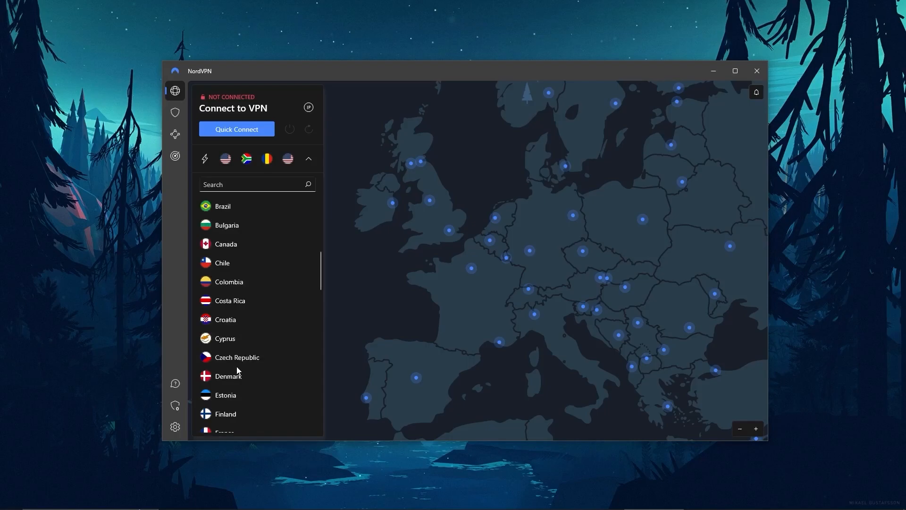
{"action": "scroll", "scroll_direction": "down", "scroll_amount": 3}
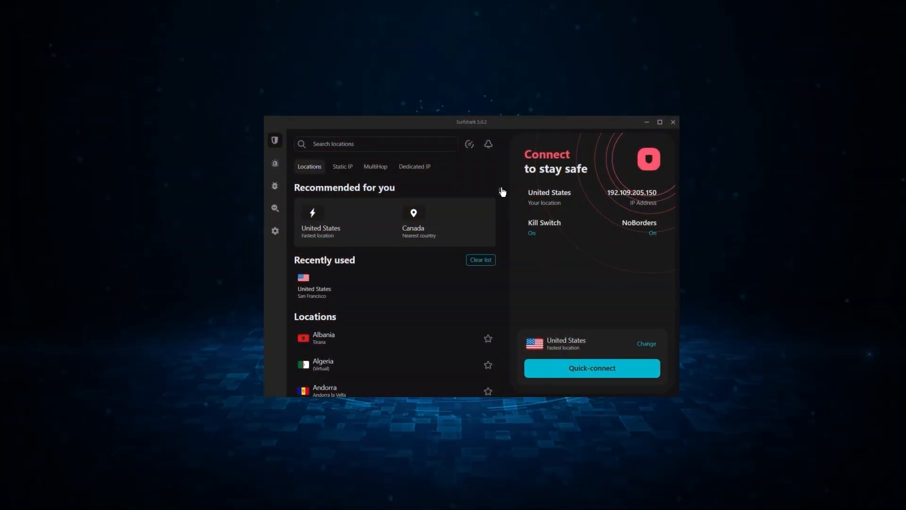
- Scroll through Surfshark's Locations list and the unlimited-devices web page
{"action": "scroll", "scroll_direction": "down", "scroll_amount": 3}
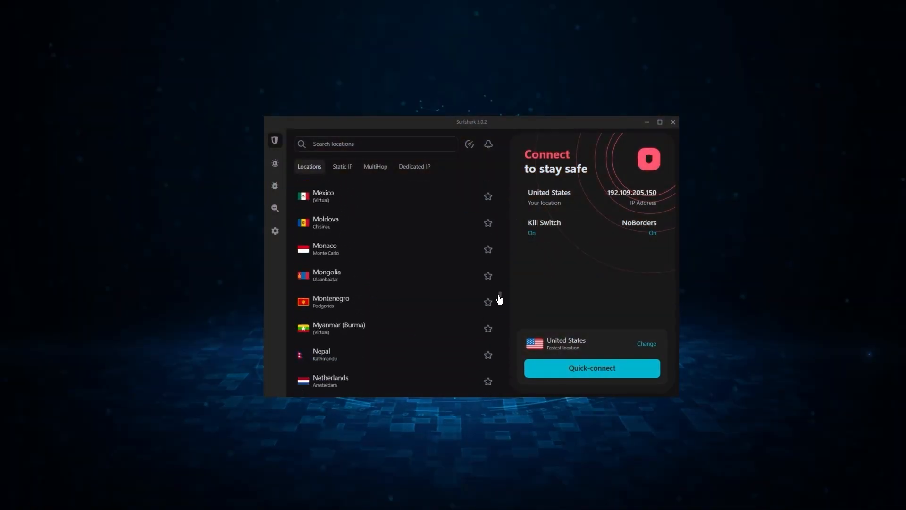
{"action": "scroll", "scroll_direction": "down", "scroll_amount": 3}
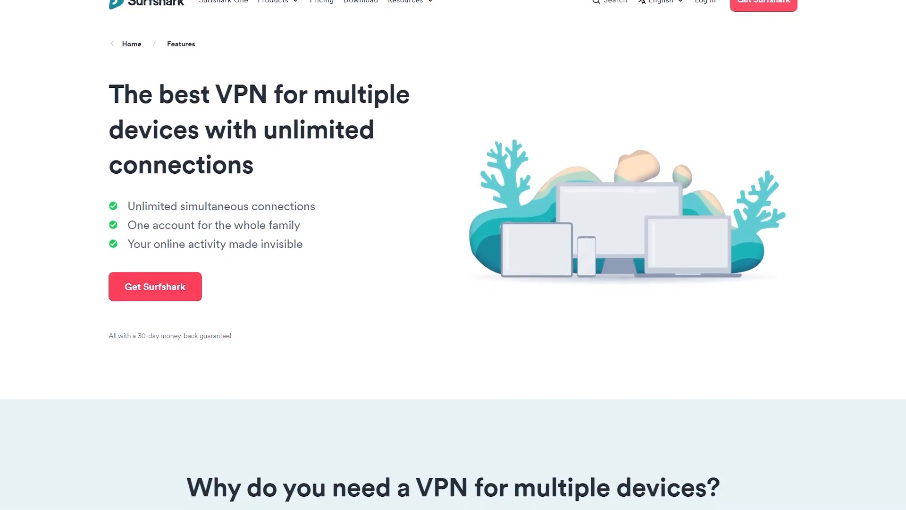
{"action": "scroll", "scroll_direction": "down", "scroll_amount": 3}
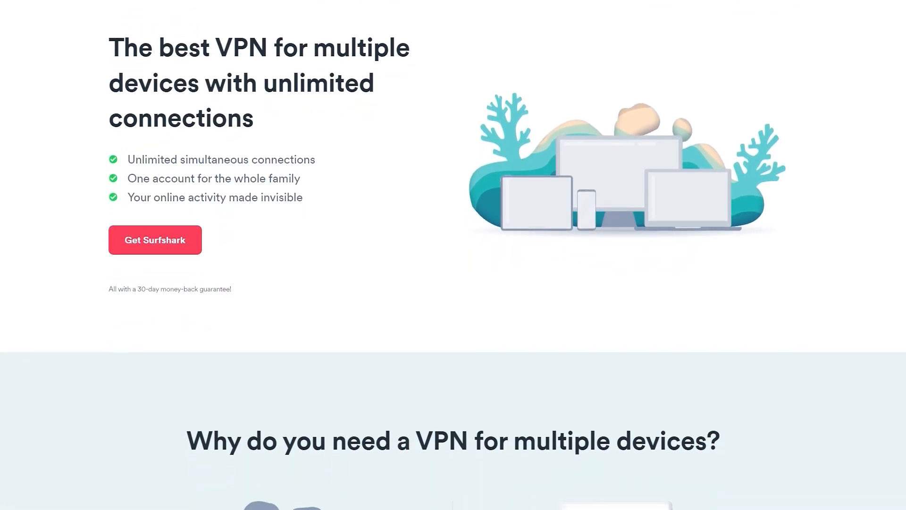
{"action": "scroll", "scroll_direction": "down", "scroll_amount": 3}
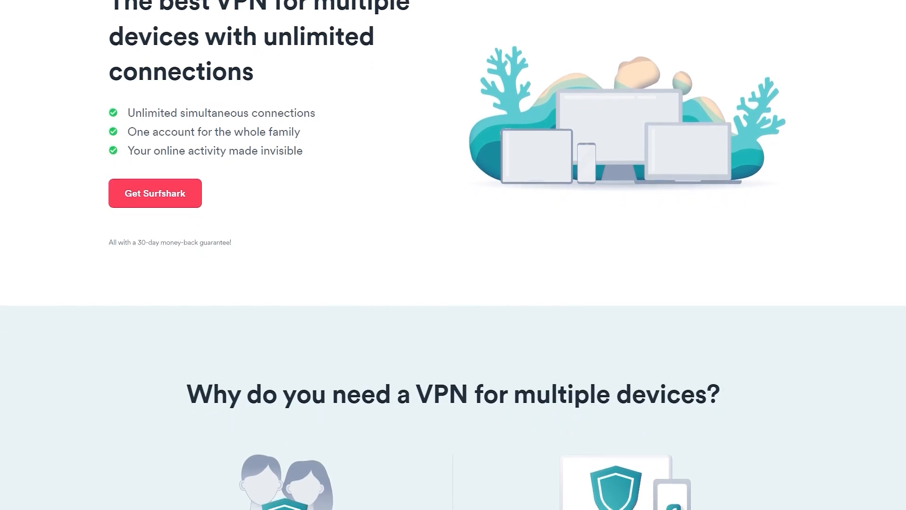
{"action": "scroll", "scroll_direction": "down", "scroll_amount": 3}
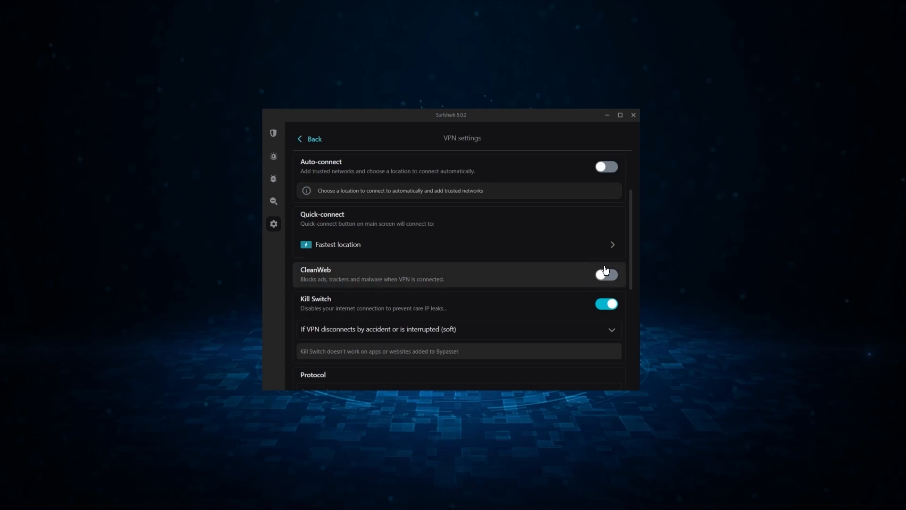
- Toggle CleanWeb, NoBorders and Rotating IP in Surfshark's VPN settings, leaving NoBorders on
{"action": "left_click", "coordinate": [605, 273]}
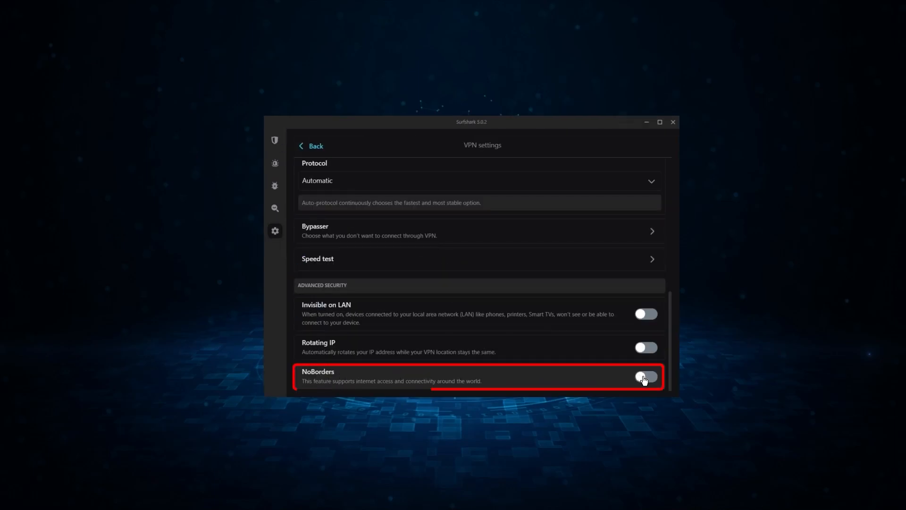
{"action": "left_click", "coordinate": [645, 378]}
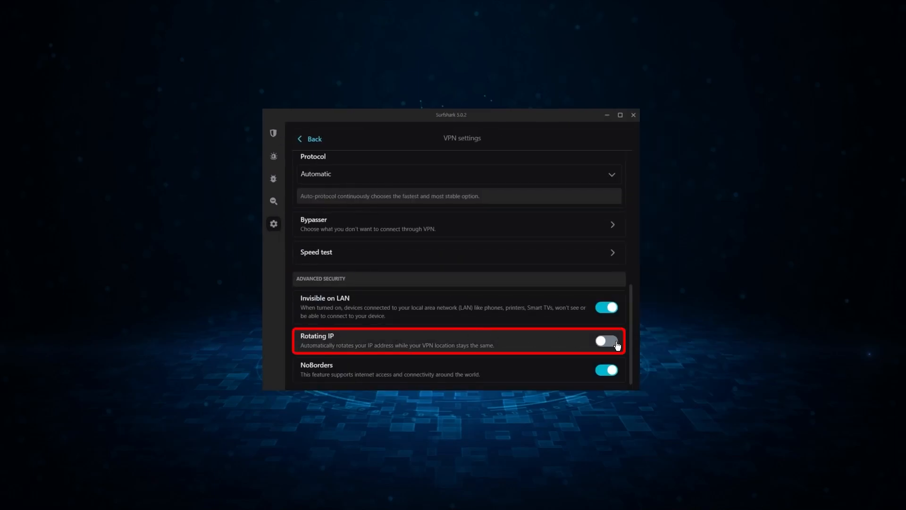
{"action": "left_click", "coordinate": [606, 340]}
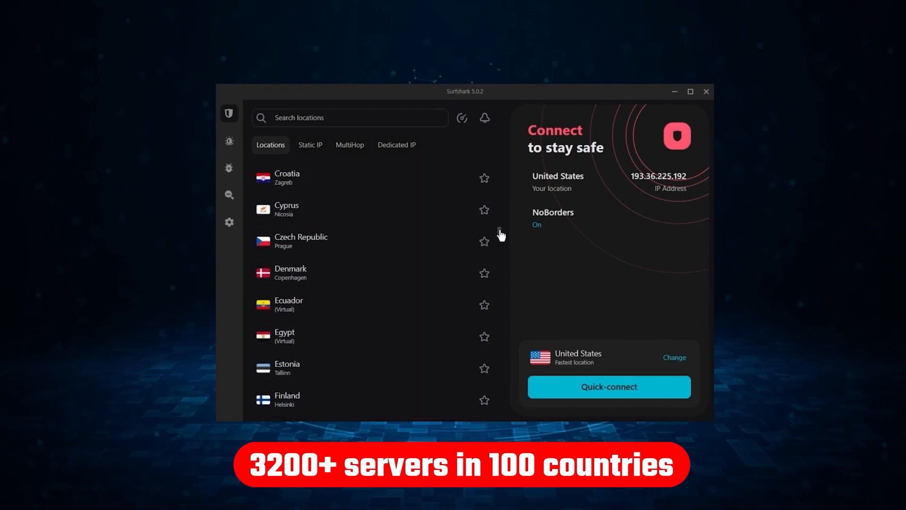
- Connect Surfshark to a New York server with NoBorders, then scroll ExpressVPN's locations
{"action": "scroll", "scroll_direction": "down", "scroll_amount": 3}
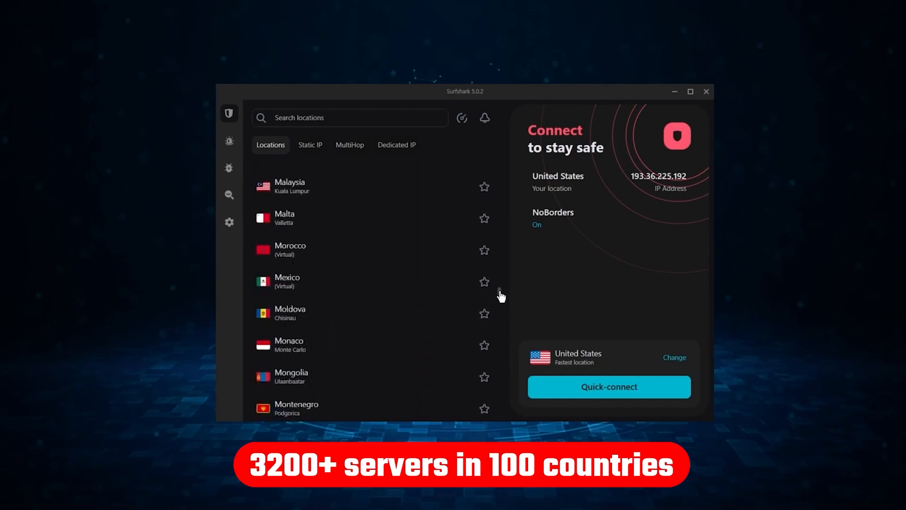
{"action": "scroll", "scroll_direction": "down", "scroll_amount": 3}
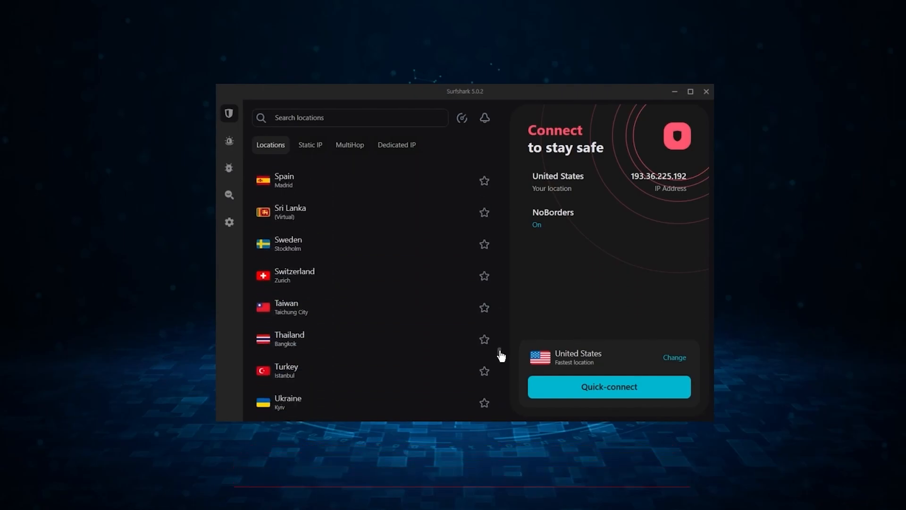
{"action": "left_click", "coordinate": [607, 386]}
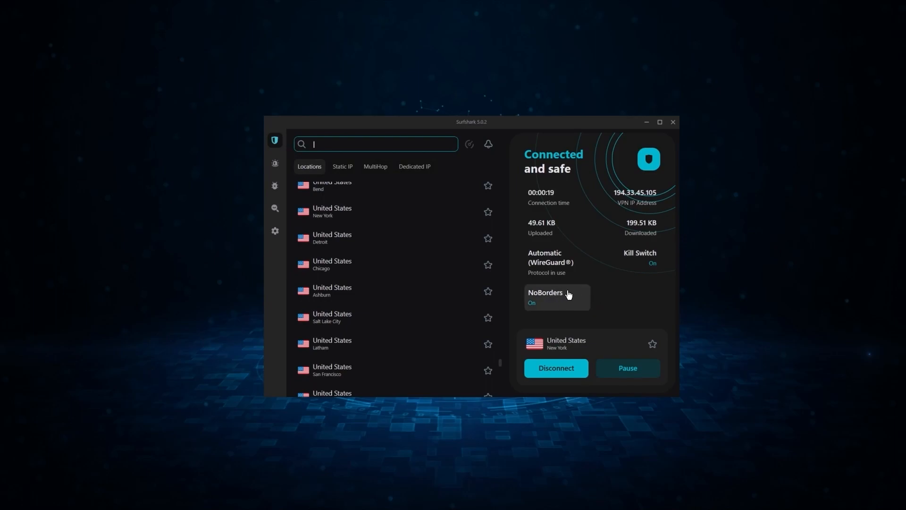
{"action": "left_click", "coordinate": [275, 230]}
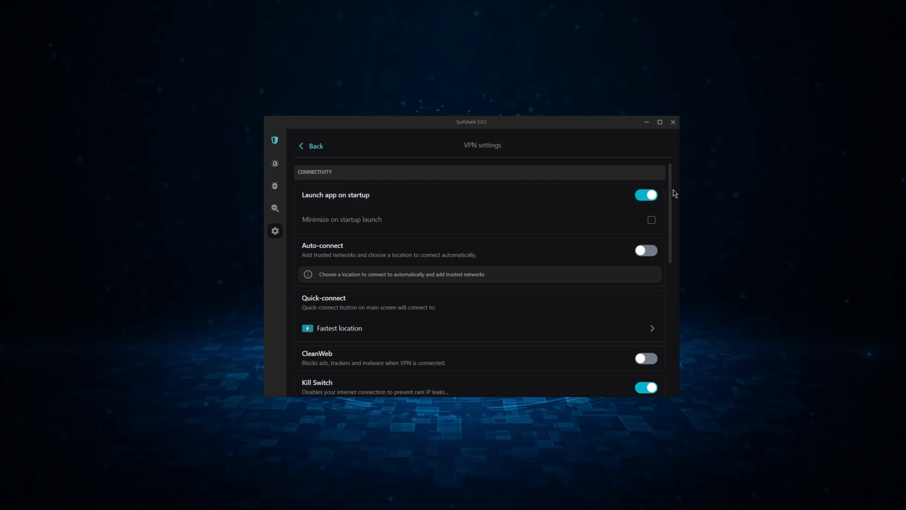
{"action": "scroll", "scroll_direction": "down", "scroll_amount": 3}
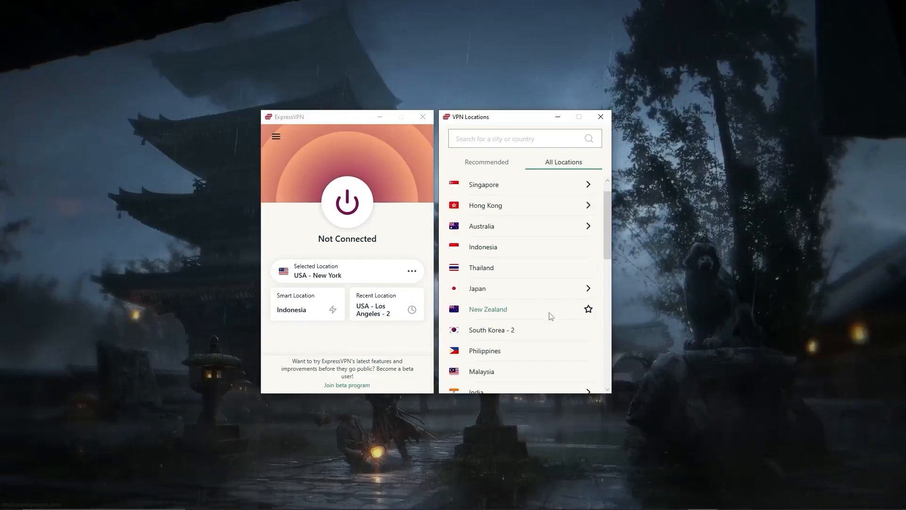
- Scroll down through ExpressVPN's All Locations list
{"action": "scroll", "scroll_direction": "down", "scroll_amount": 3}
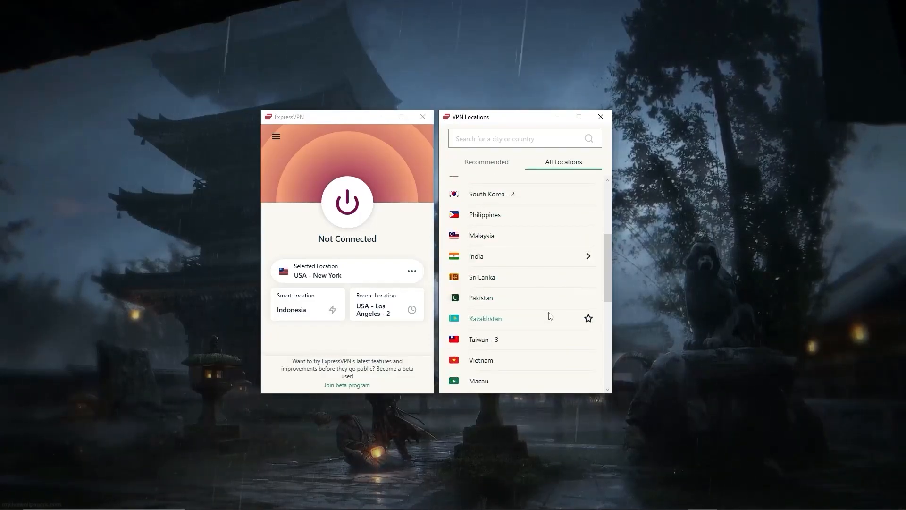
{"action": "scroll", "scroll_direction": "down", "scroll_amount": 3}
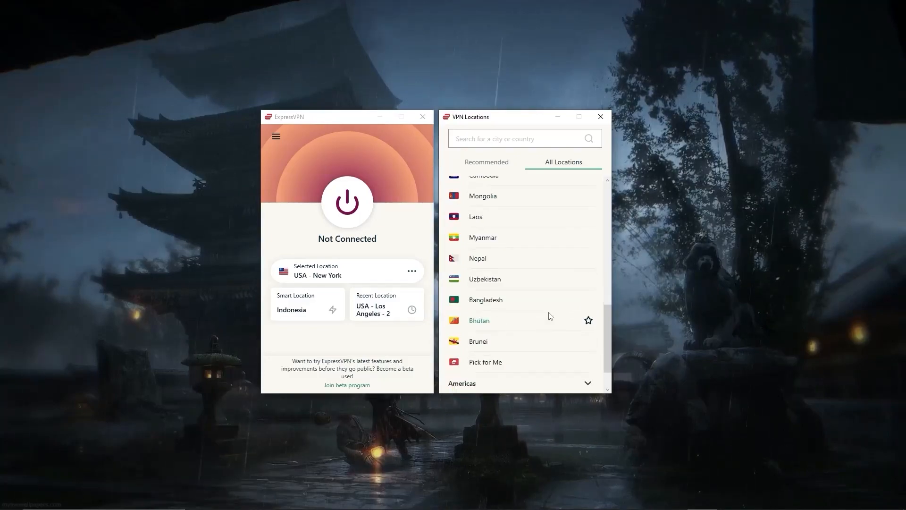
{"action": "scroll", "scroll_direction": "down", "scroll_amount": 3}
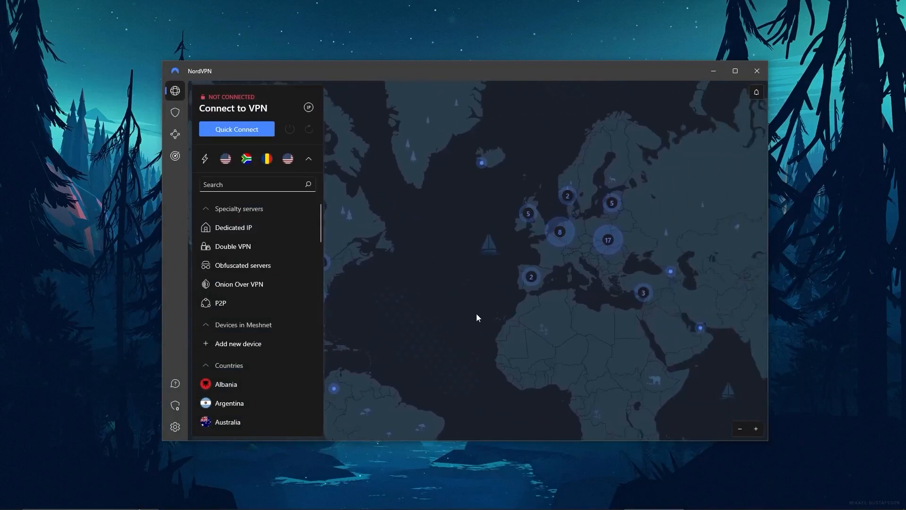
- Pan NordVPN's server map, then connect Surfshark to the Ashburn United States server
{"action": "left_click_drag", "start_coordinate": [477, 317], "coordinate": [445, 313]}
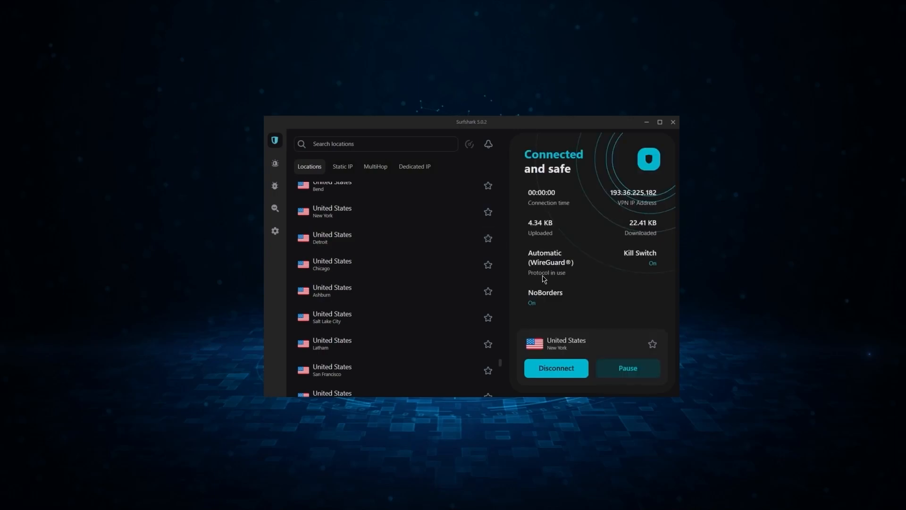
{"action": "mouse_move", "coordinate": [619, 296]}
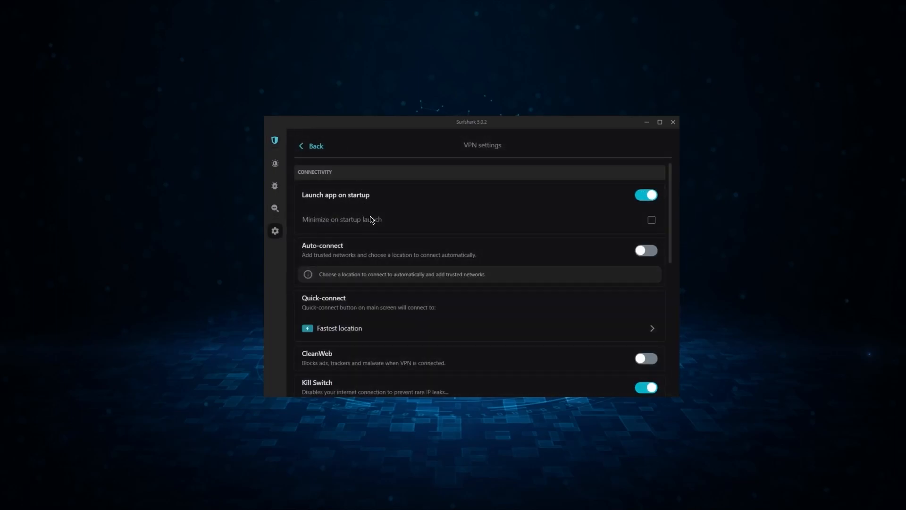
{"action": "left_click", "coordinate": [311, 145]}
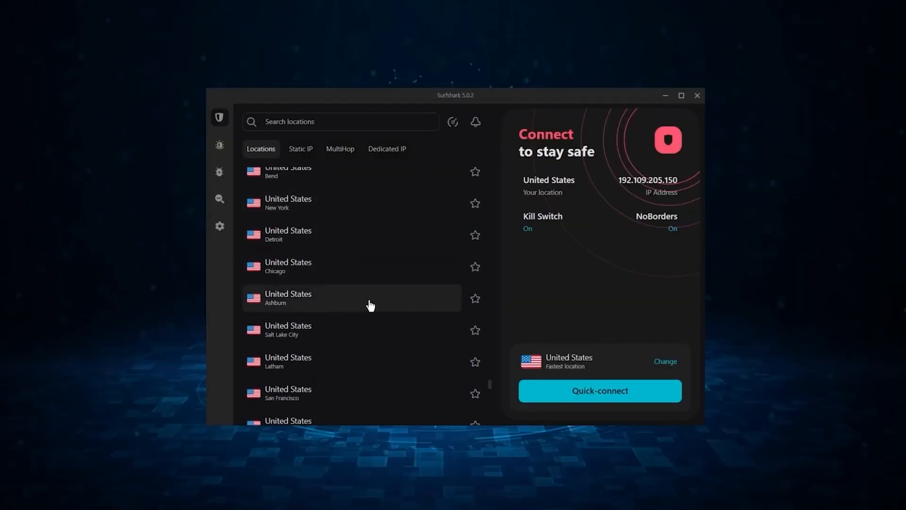
{"action": "left_click", "coordinate": [599, 390]}
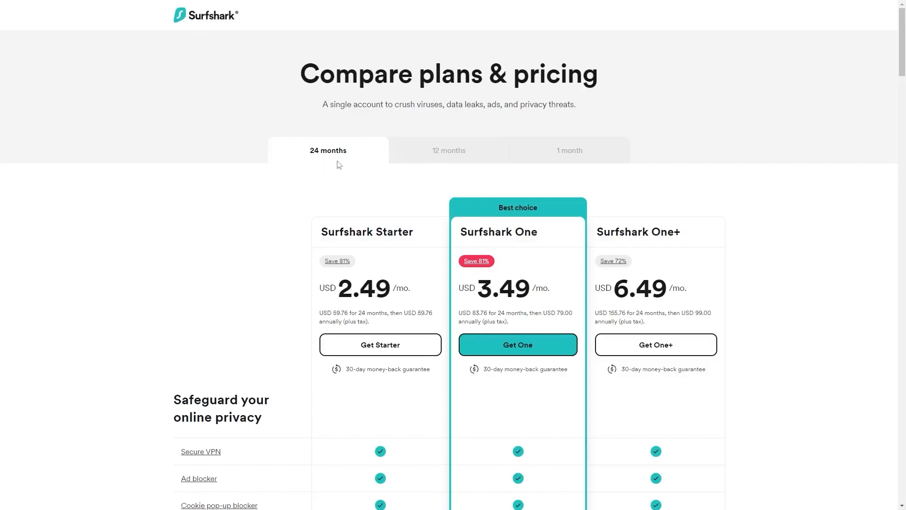
{"action": "mouse_move", "coordinate": [349, 310]}
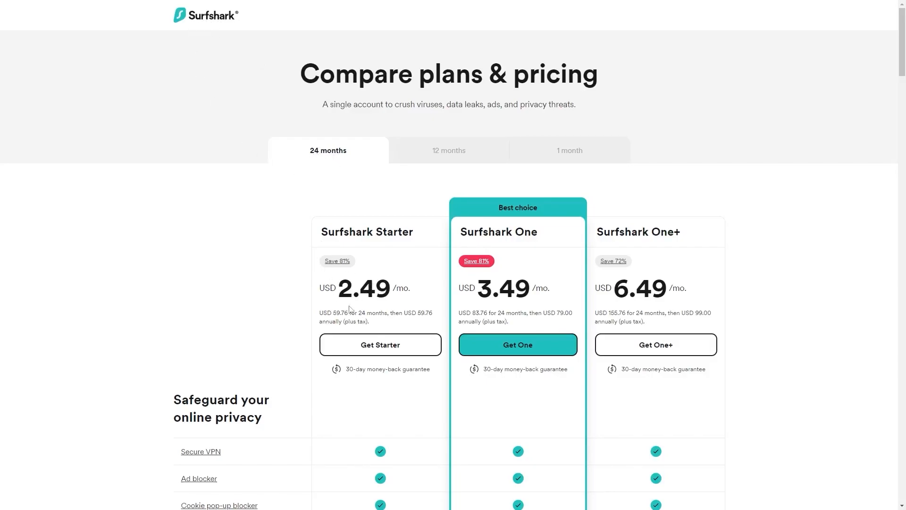
{"action": "mouse_move", "coordinate": [355, 272]}
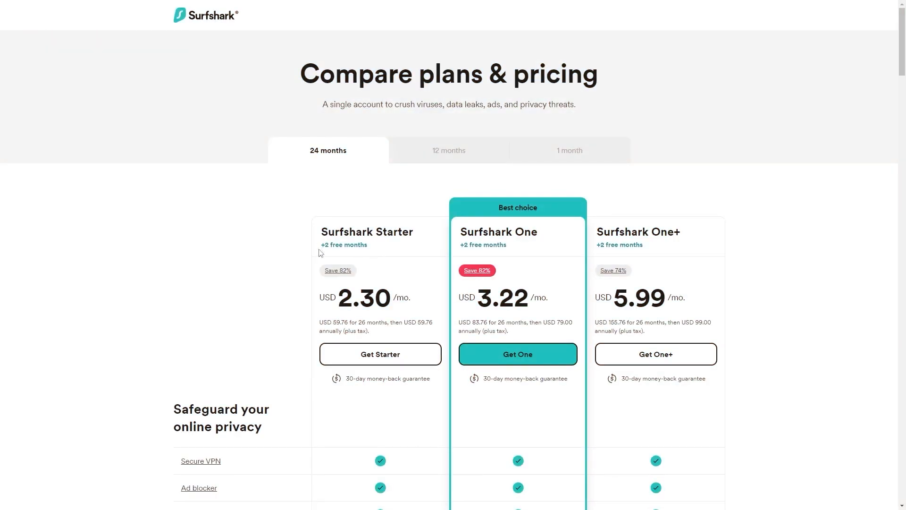
{"action": "mouse_move", "coordinate": [334, 256]}
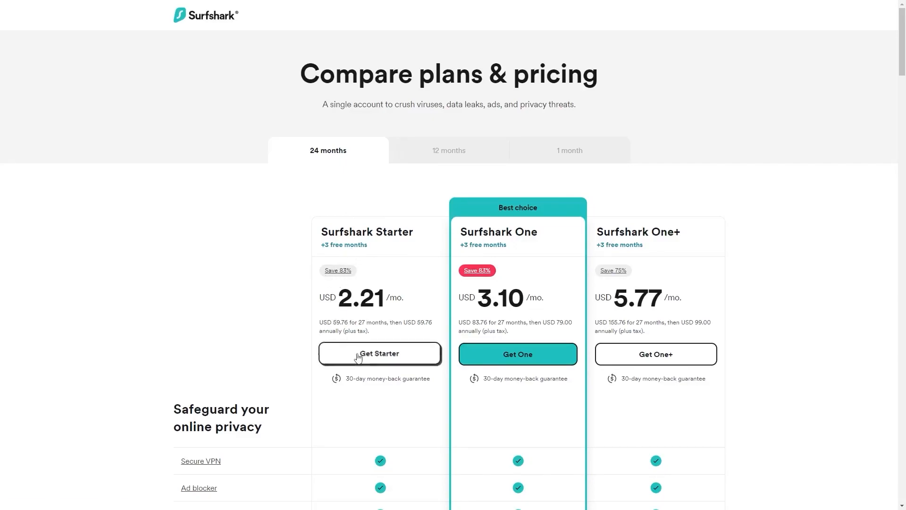
- Choose Get Starter on the 24-month plan to reach checkout with 3freemonths applied
{"action": "left_click", "coordinate": [379, 353]}
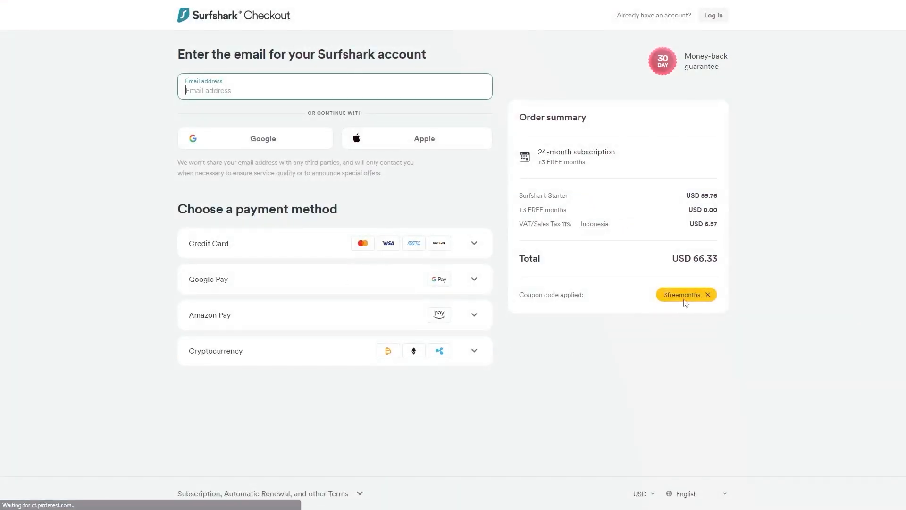